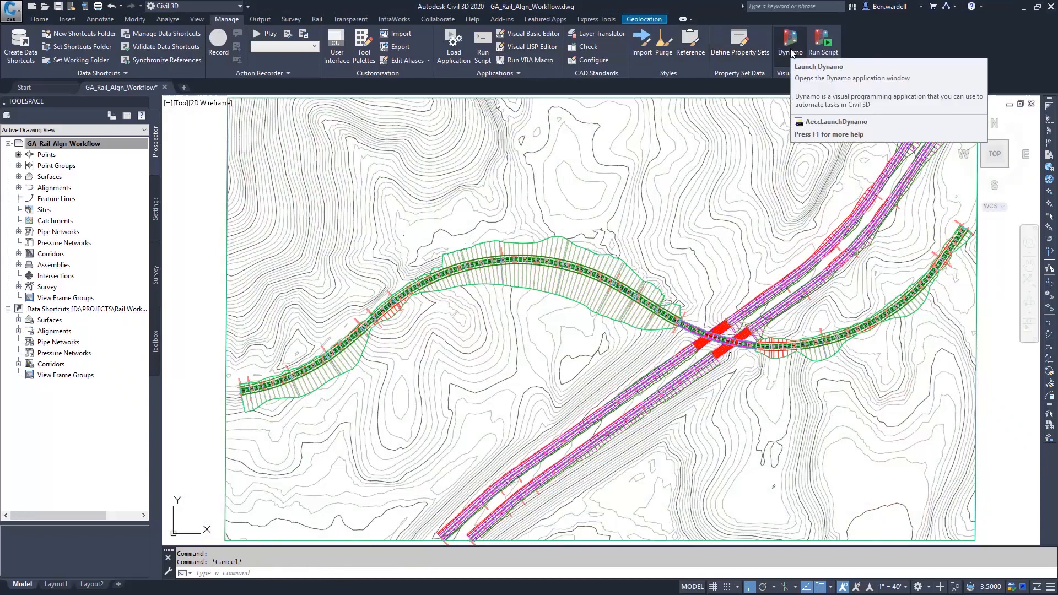
- Browse the Civil 3D Corridor and Baseline nodes, search 'code block', then view the poles in the 3D model
click(788, 42)
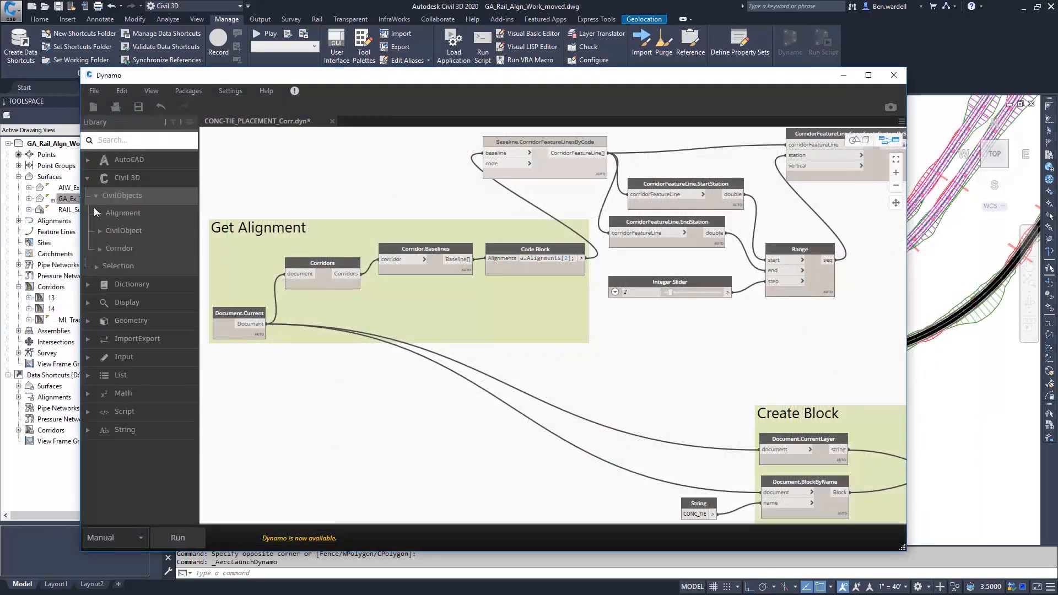
click(120, 248)
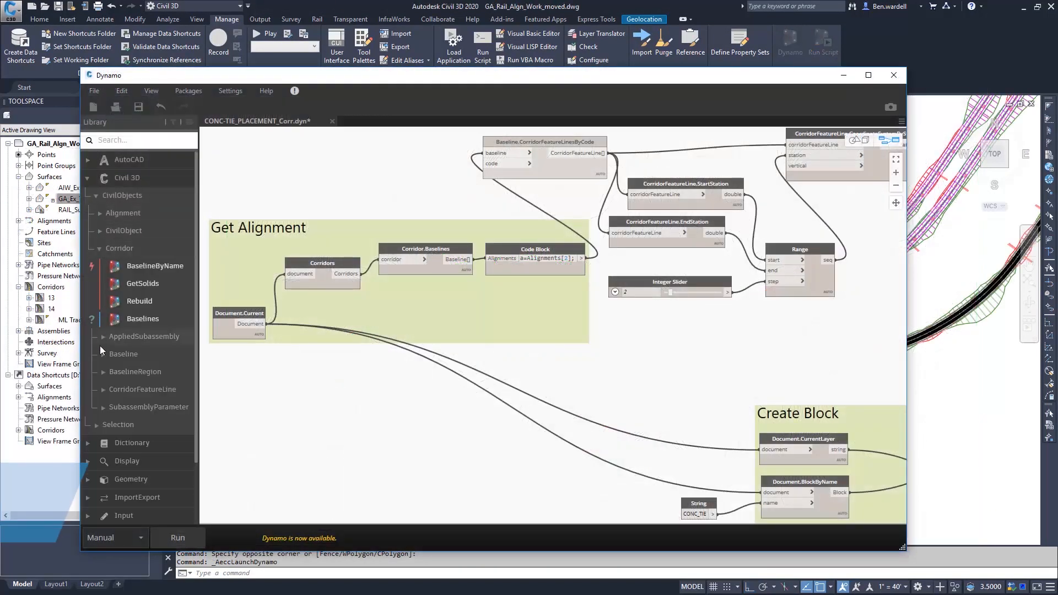
click(122, 354)
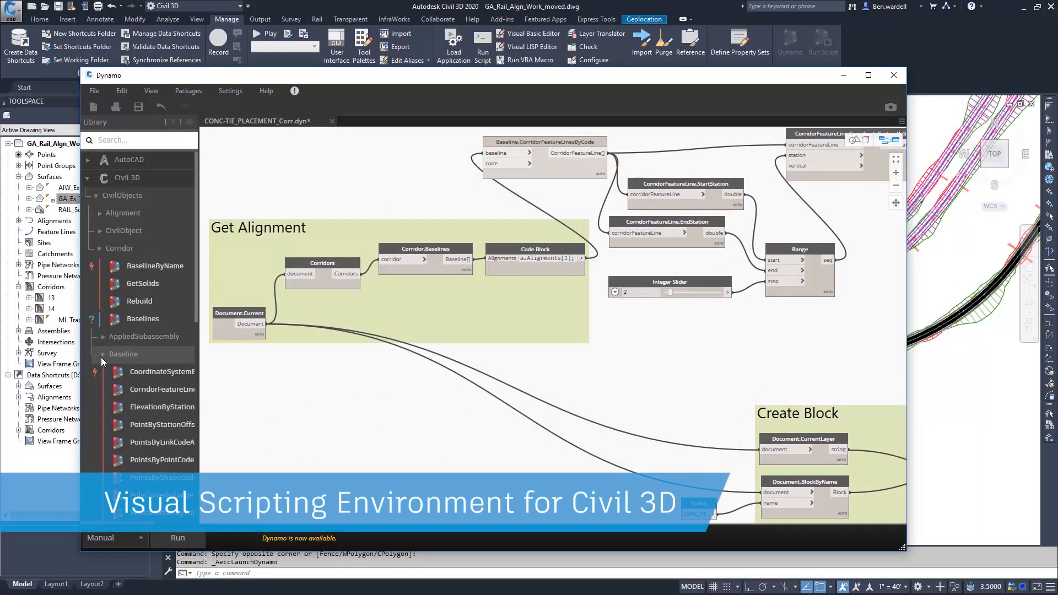
text(code block)
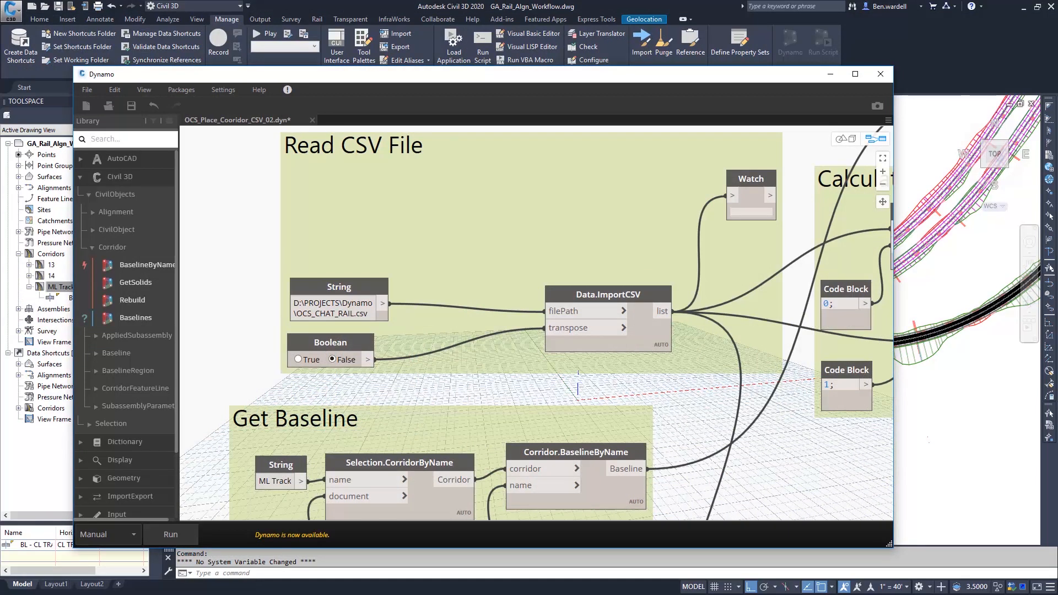
click(879, 74)
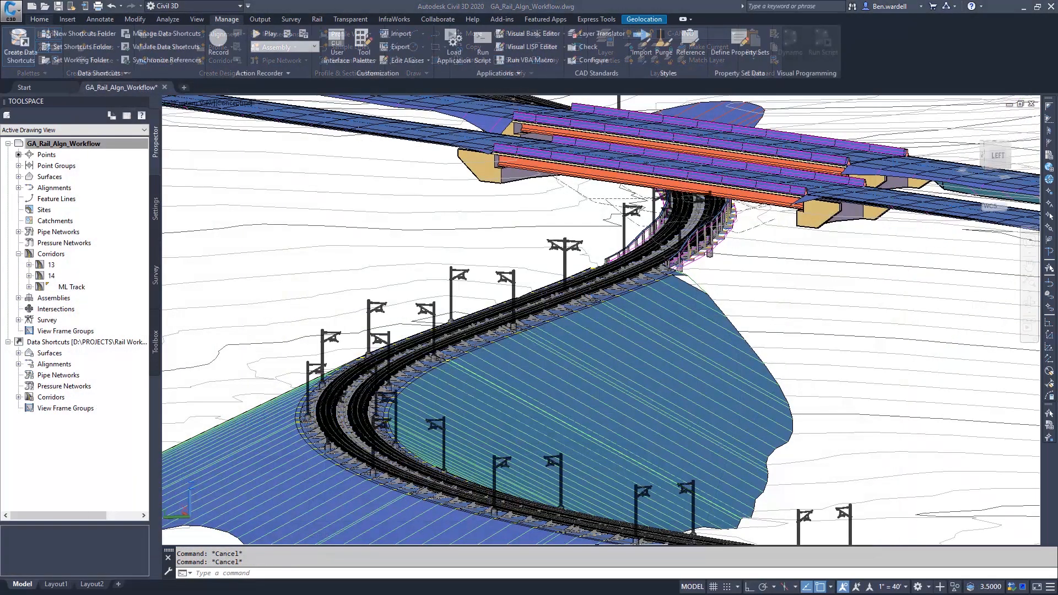